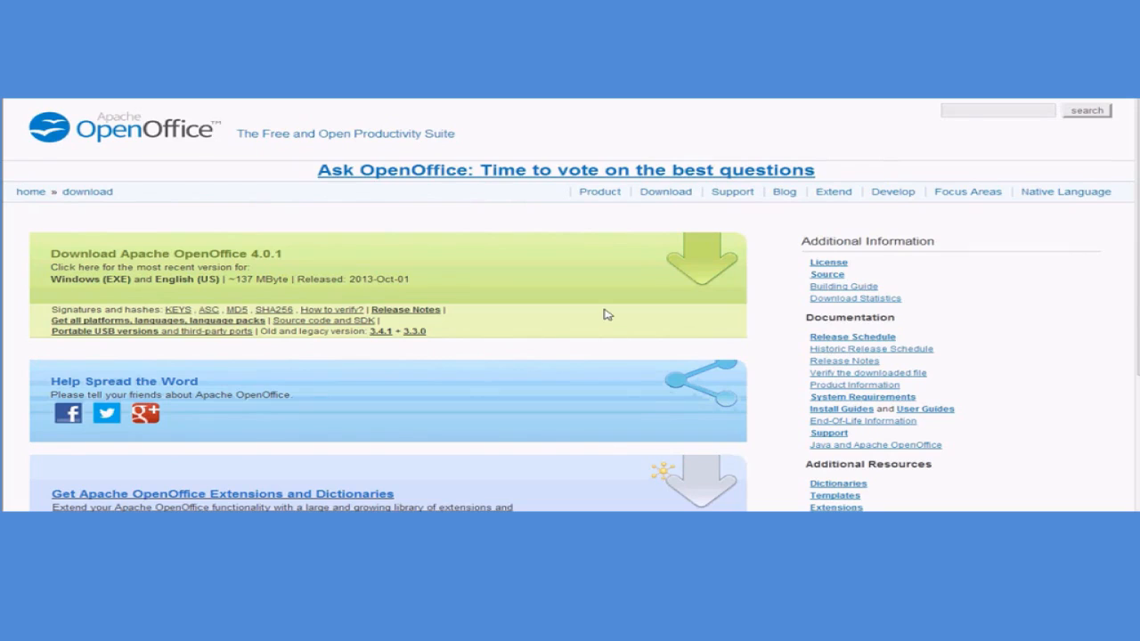
{"action": "mouse_move", "coordinate": [579, 300]}
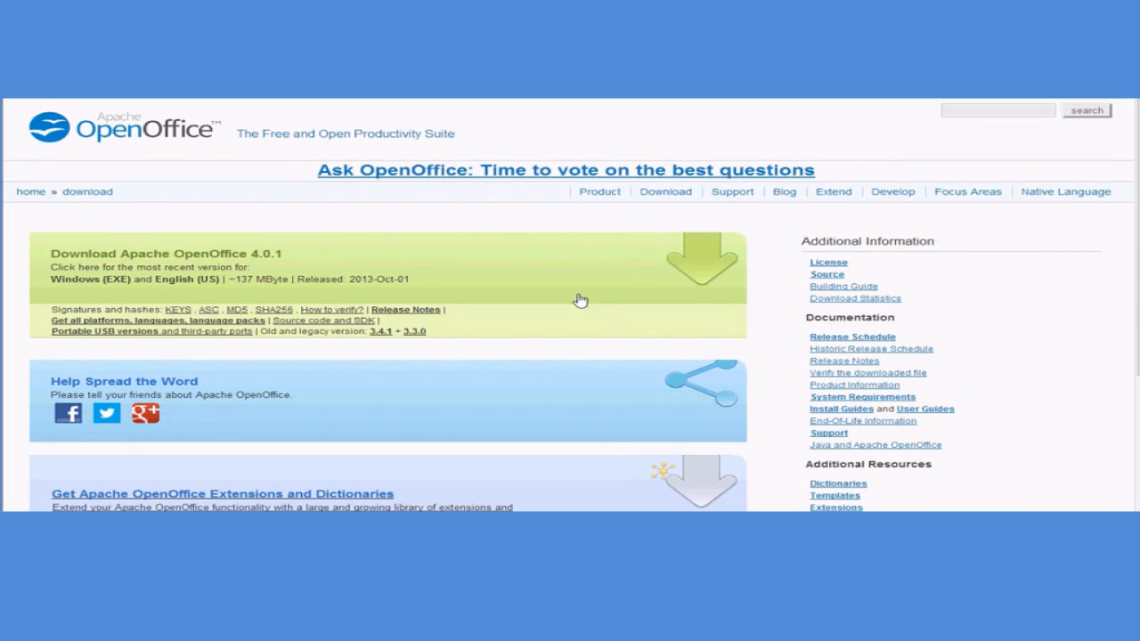
{"action": "mouse_move", "coordinate": [585, 230]}
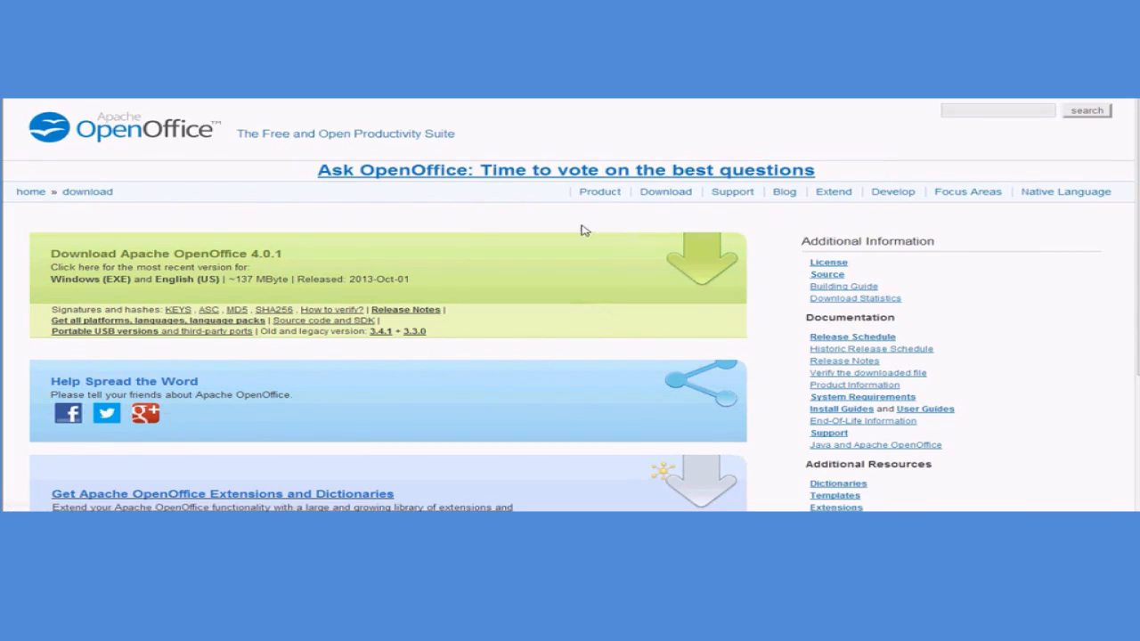
{"action": "mouse_move", "coordinate": [156, 164]}
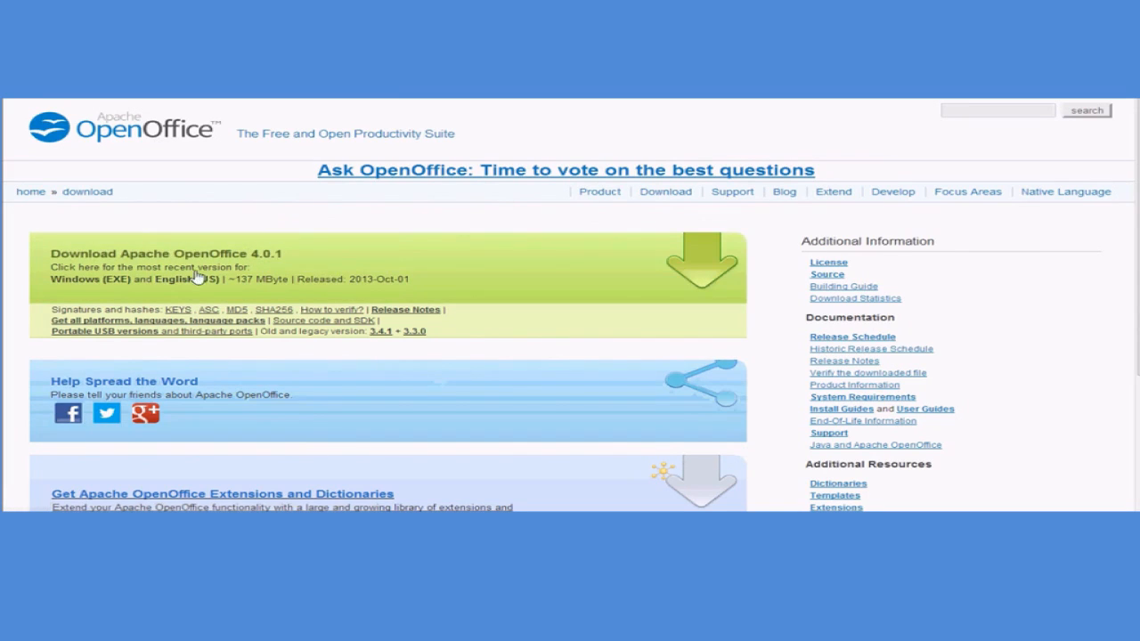
{"action": "mouse_move", "coordinate": [193, 274]}
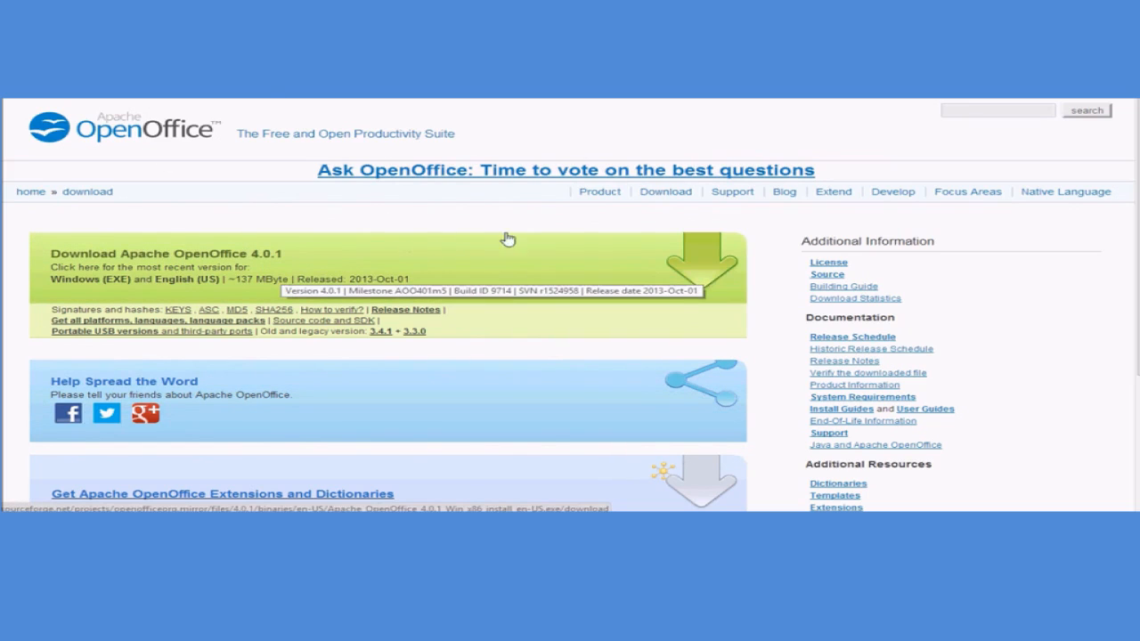
{"action": "mouse_move", "coordinate": [94, 270]}
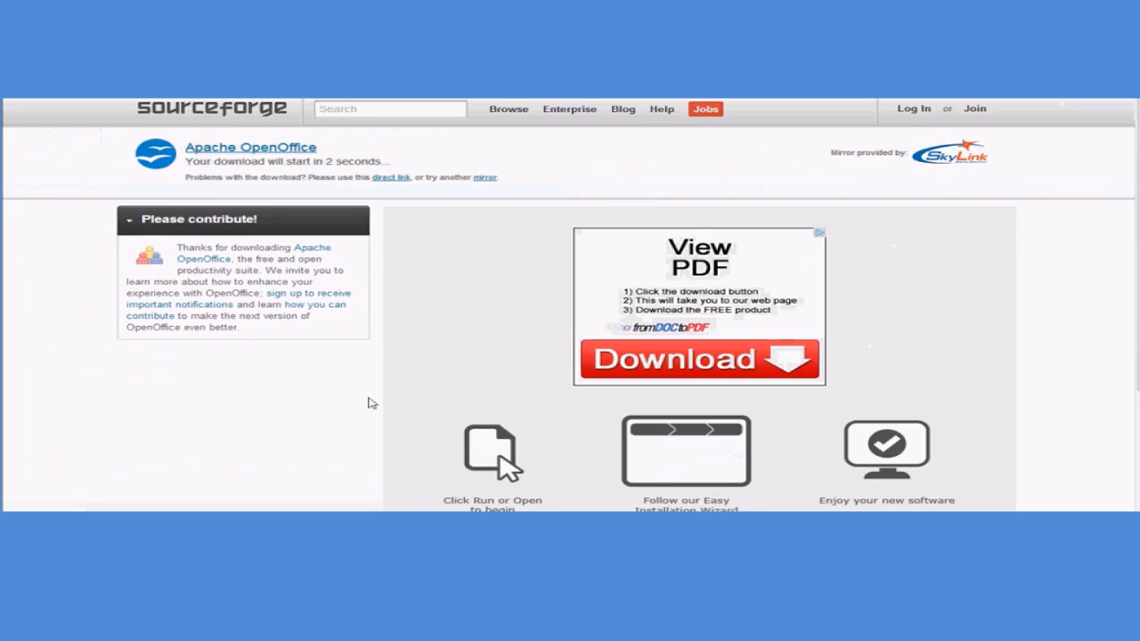
- Scroll the SourceForge page while the Apache OpenOffice installer download continues
{"action": "scroll", "scroll_direction": "down", "scroll_amount": 3}
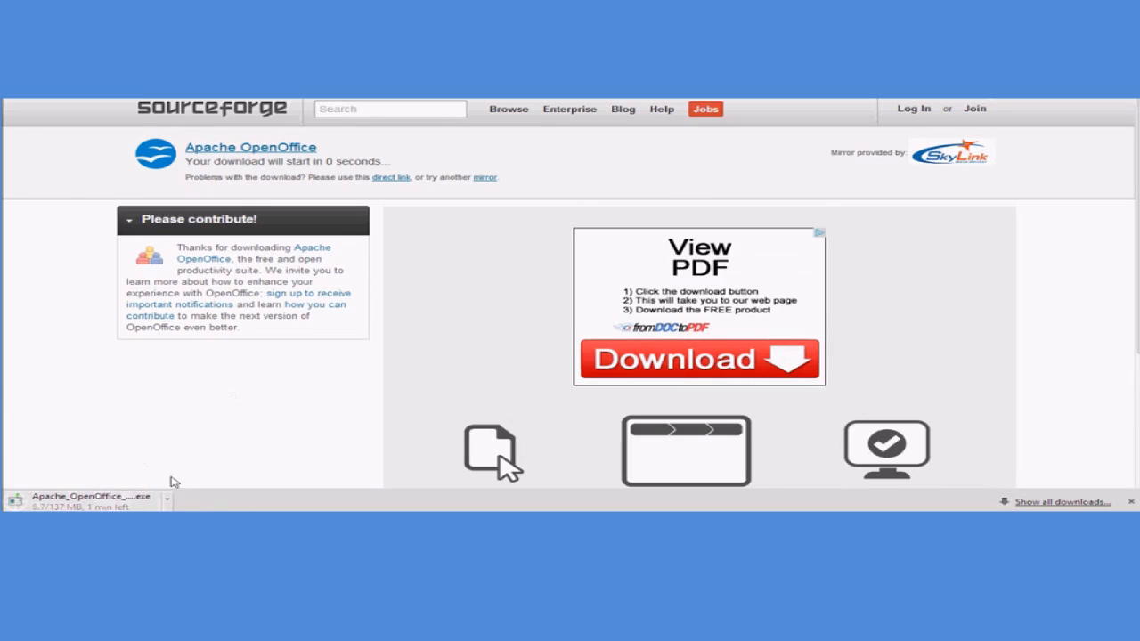
{"action": "mouse_move", "coordinate": [205, 456]}
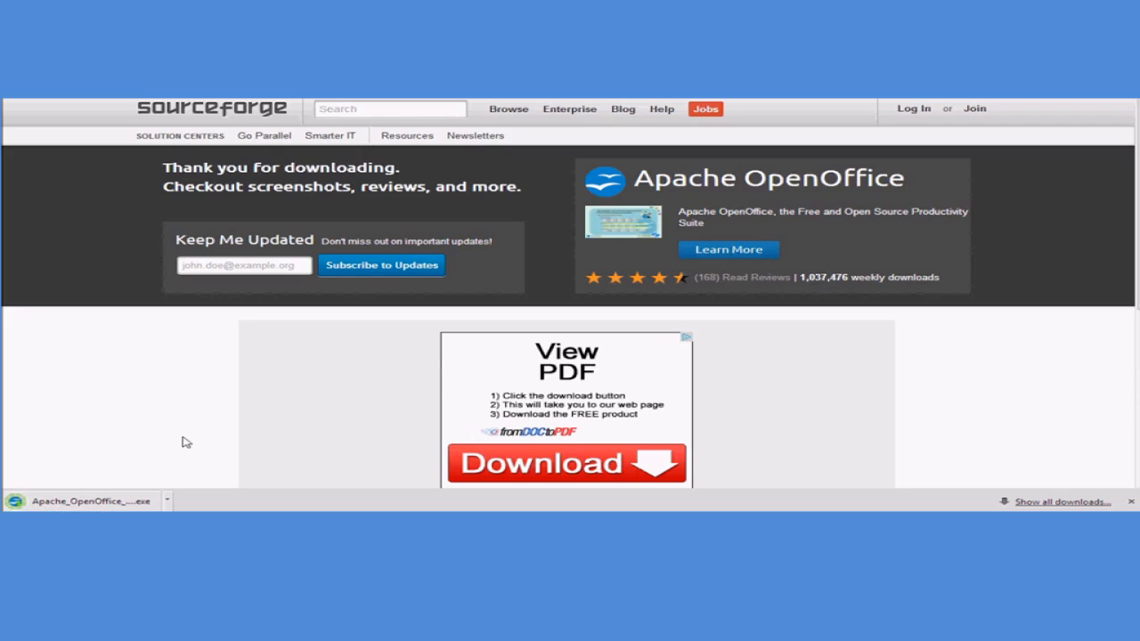
{"action": "mouse_move", "coordinate": [112, 503]}
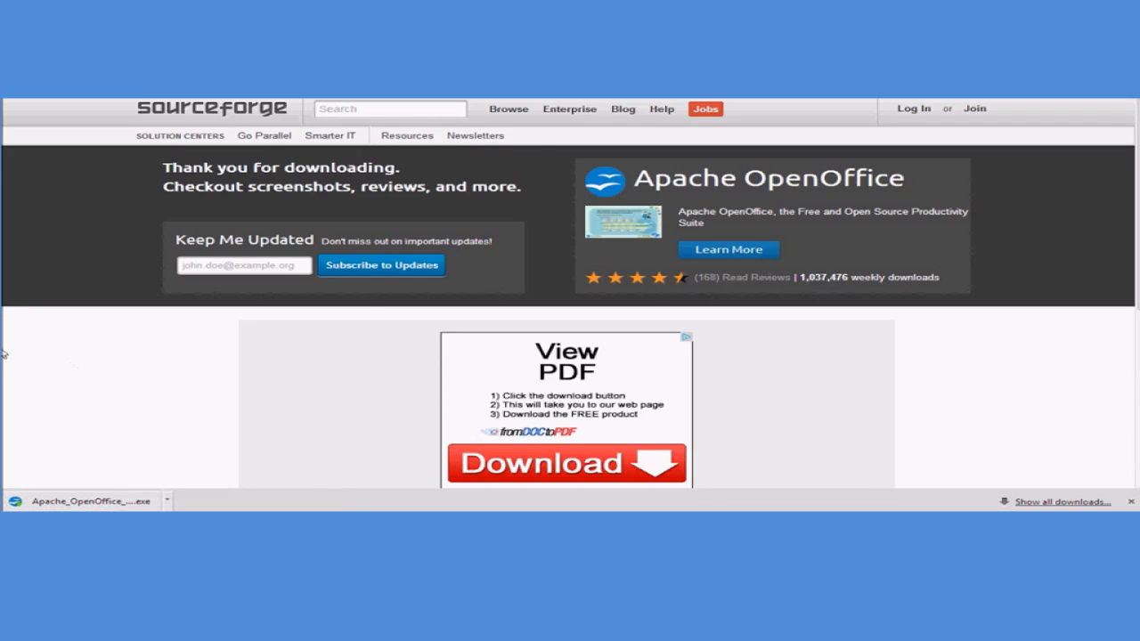
{"action": "mouse_move", "coordinate": [127, 418]}
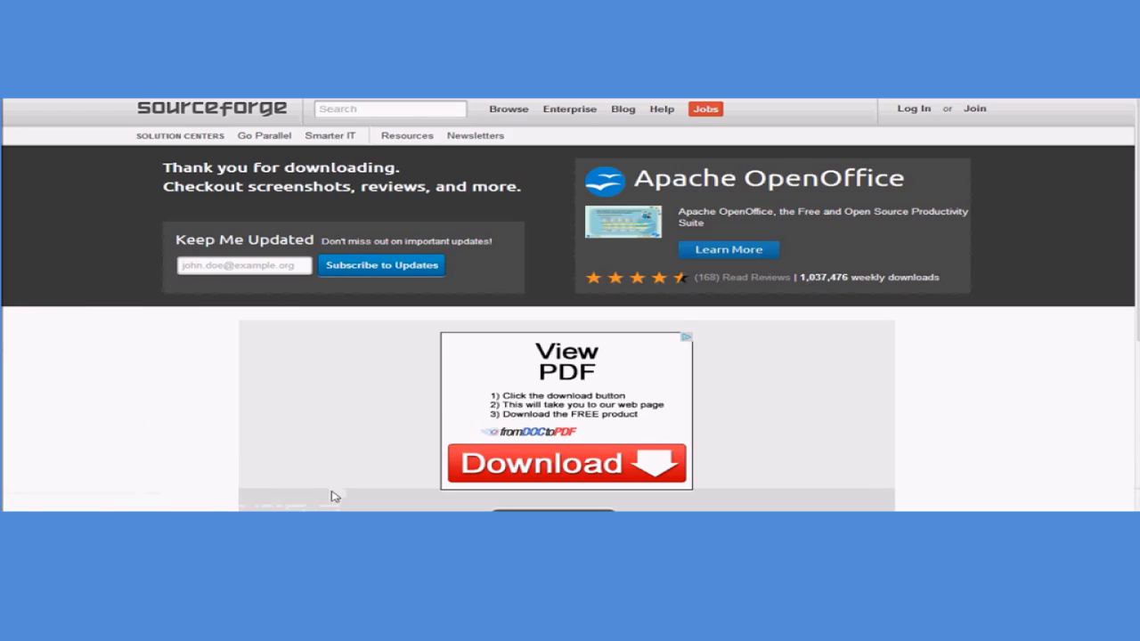
{"action": "mouse_move", "coordinate": [214, 367]}
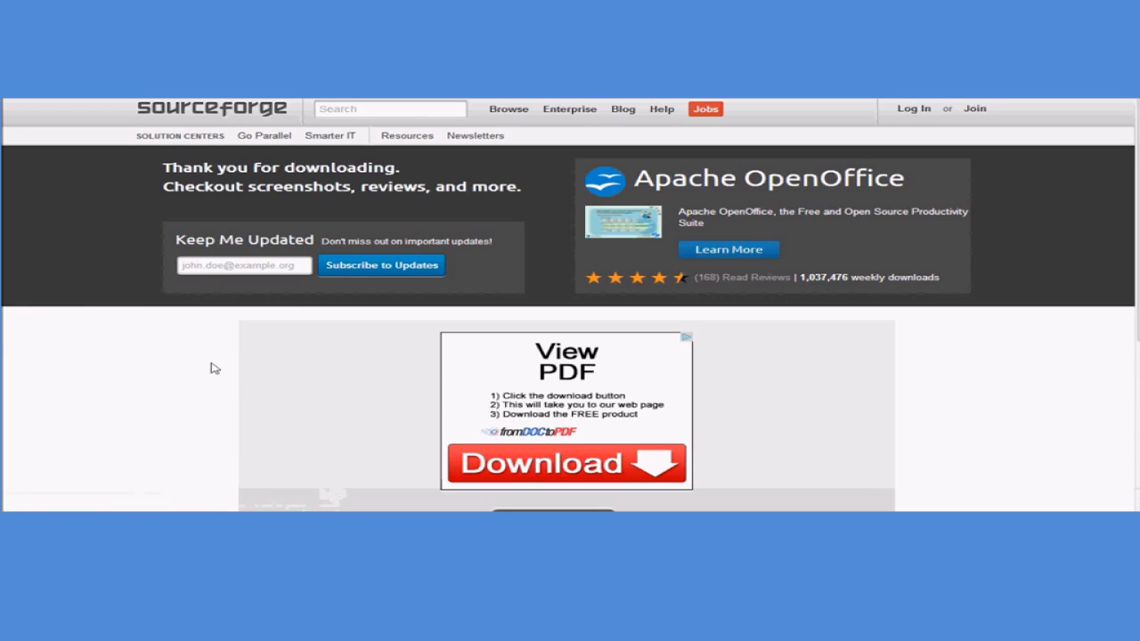
{"action": "mouse_move", "coordinate": [125, 318]}
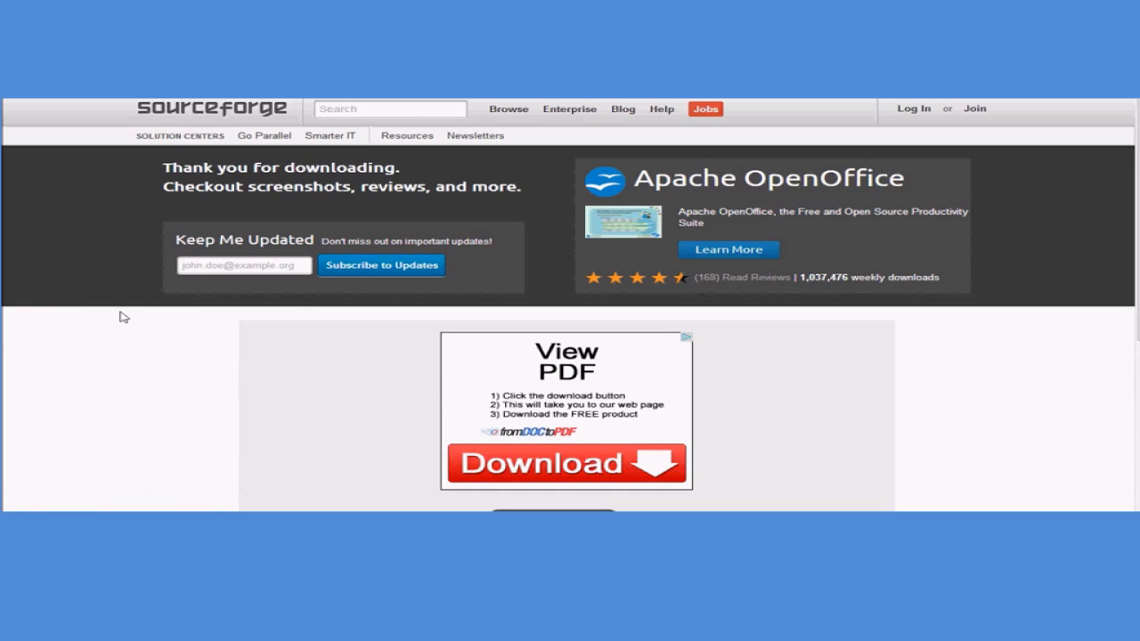
{"action": "mouse_move", "coordinate": [899, 364]}
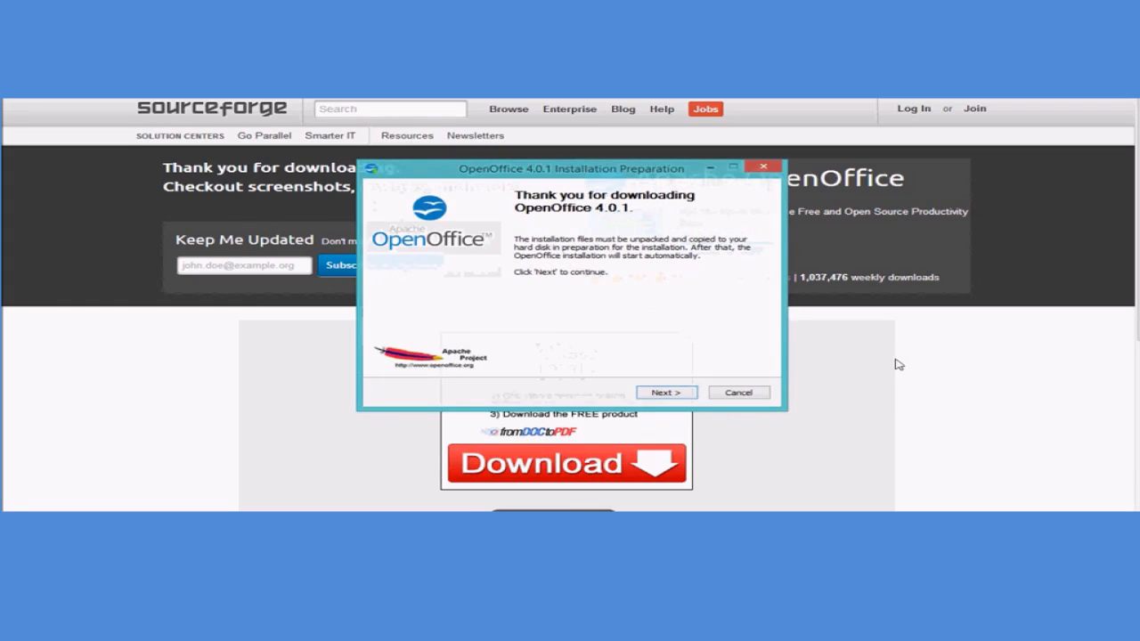
{"action": "mouse_move", "coordinate": [539, 346]}
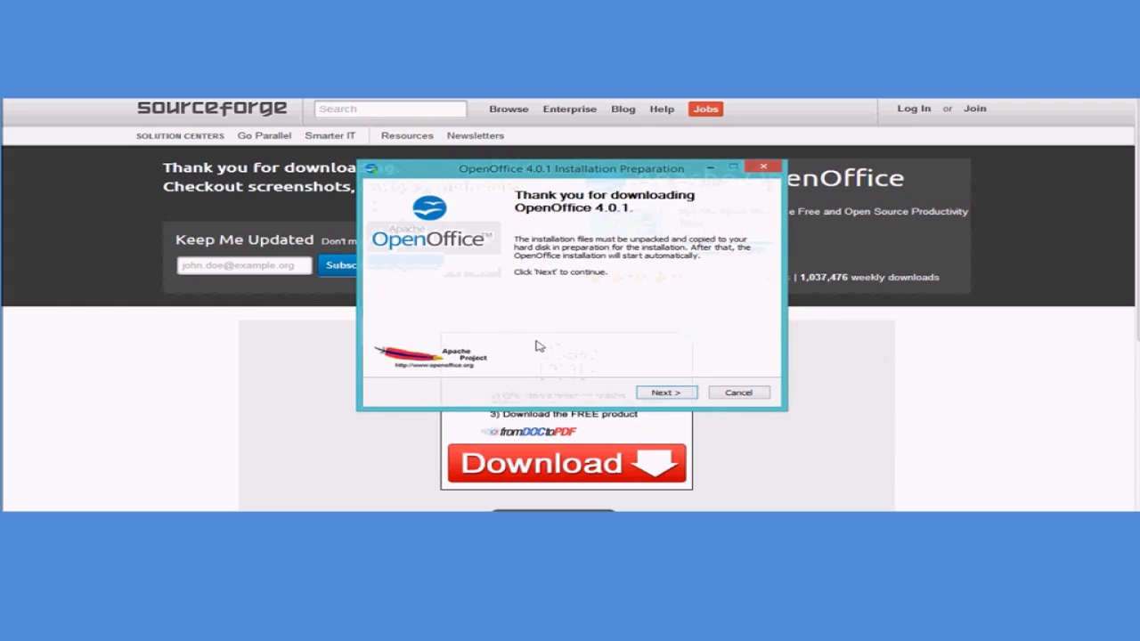
{"action": "mouse_move", "coordinate": [662, 389]}
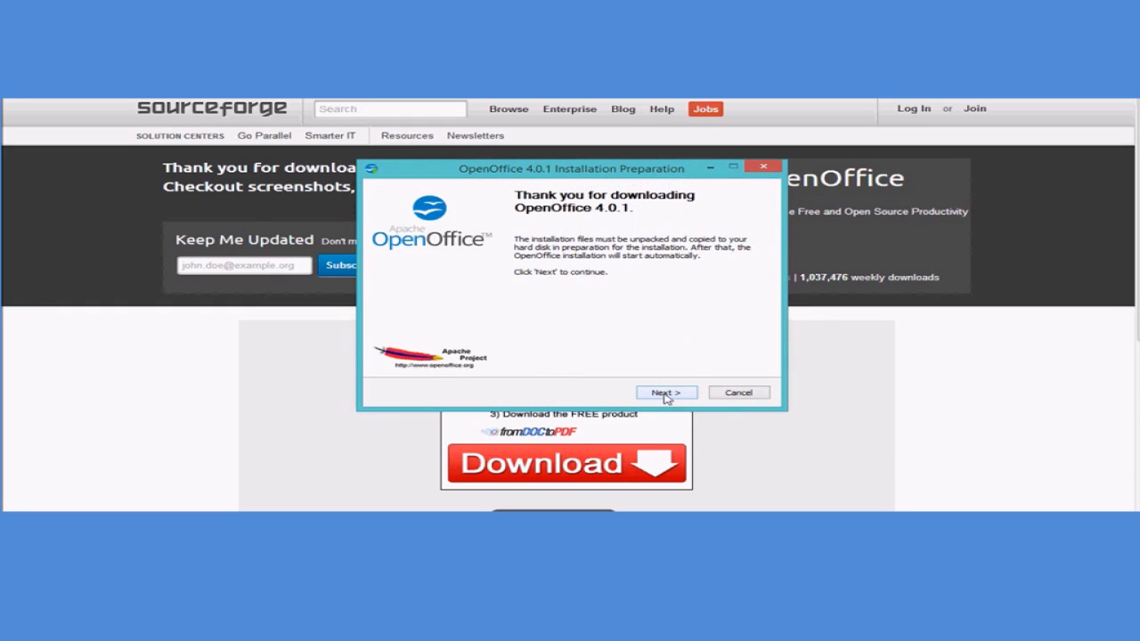
- Unpack the OpenOffice 4.0.1 installation files into the default Desktop destination folder
{"action": "left_click", "coordinate": [665, 392]}
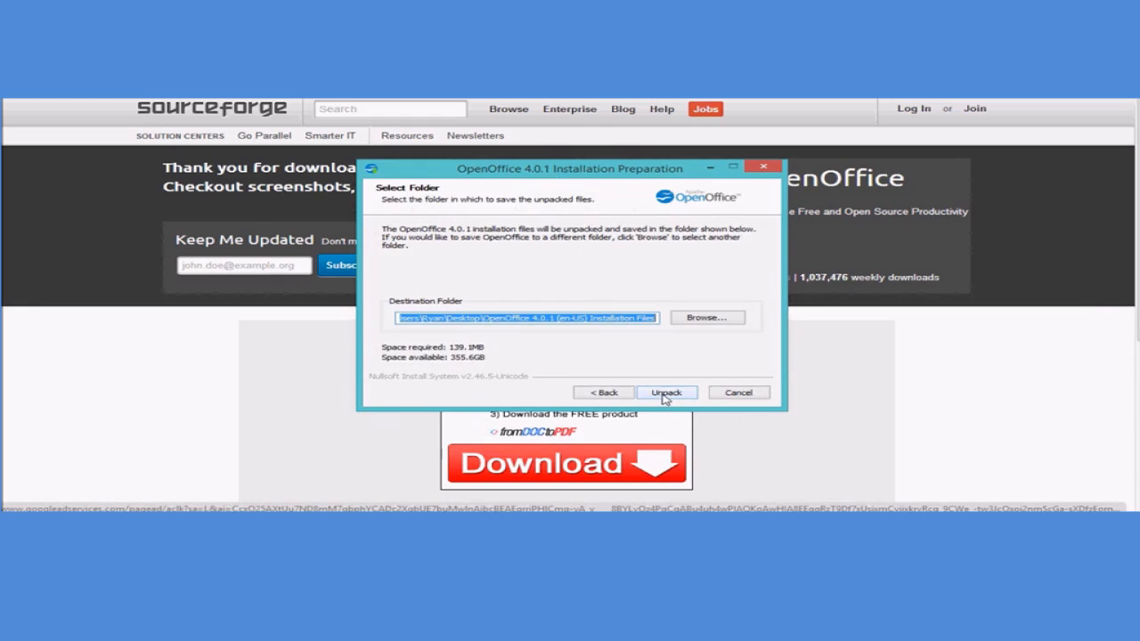
{"action": "left_click", "coordinate": [665, 392]}
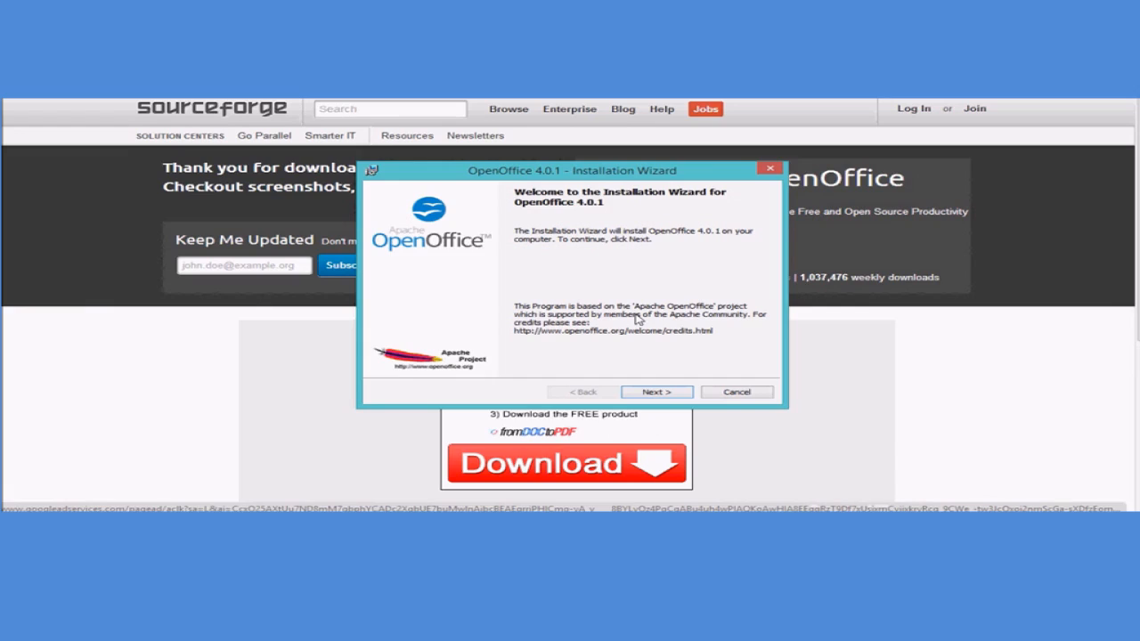
{"action": "mouse_move", "coordinate": [585, 258]}
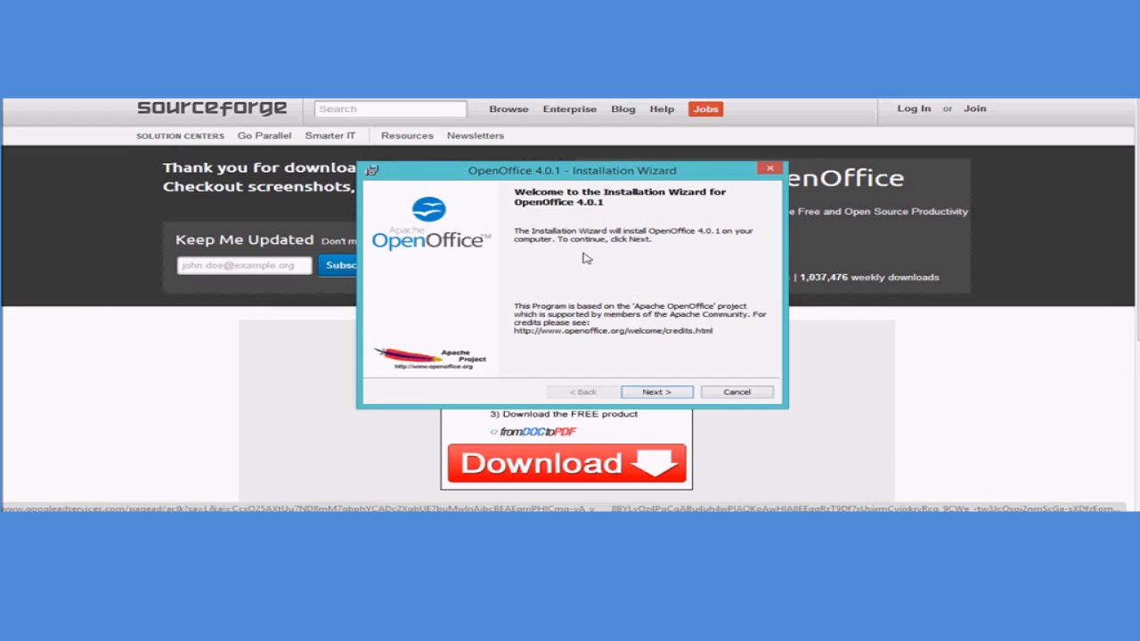
{"action": "mouse_move", "coordinate": [573, 242]}
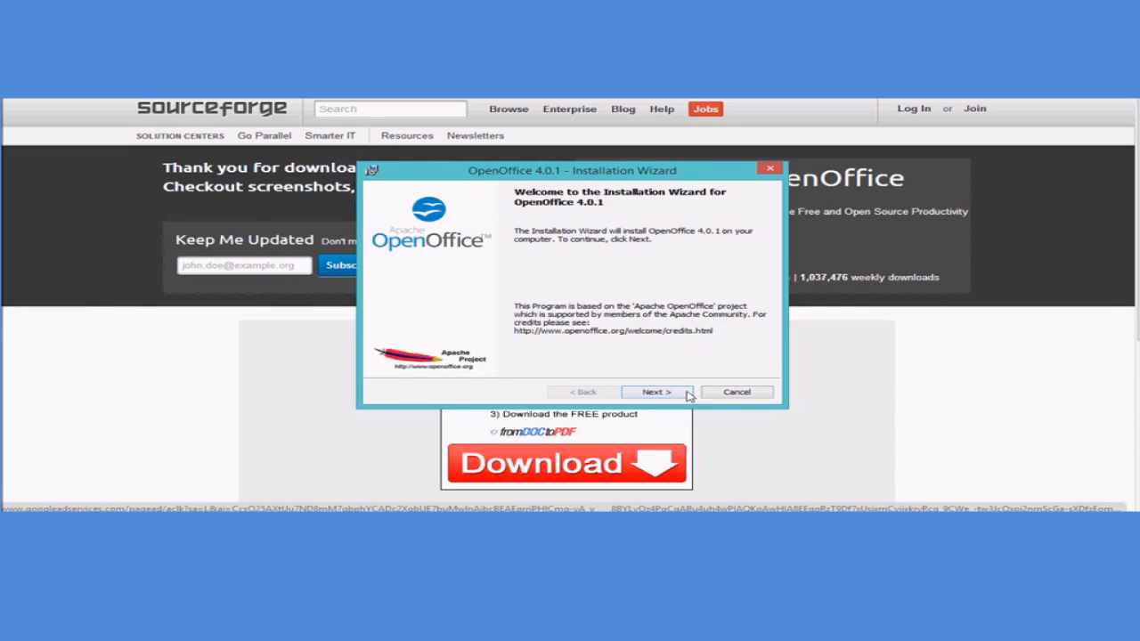
- Keep default user name and organization, choose installation for all users, and continue
{"action": "left_click", "coordinate": [655, 392]}
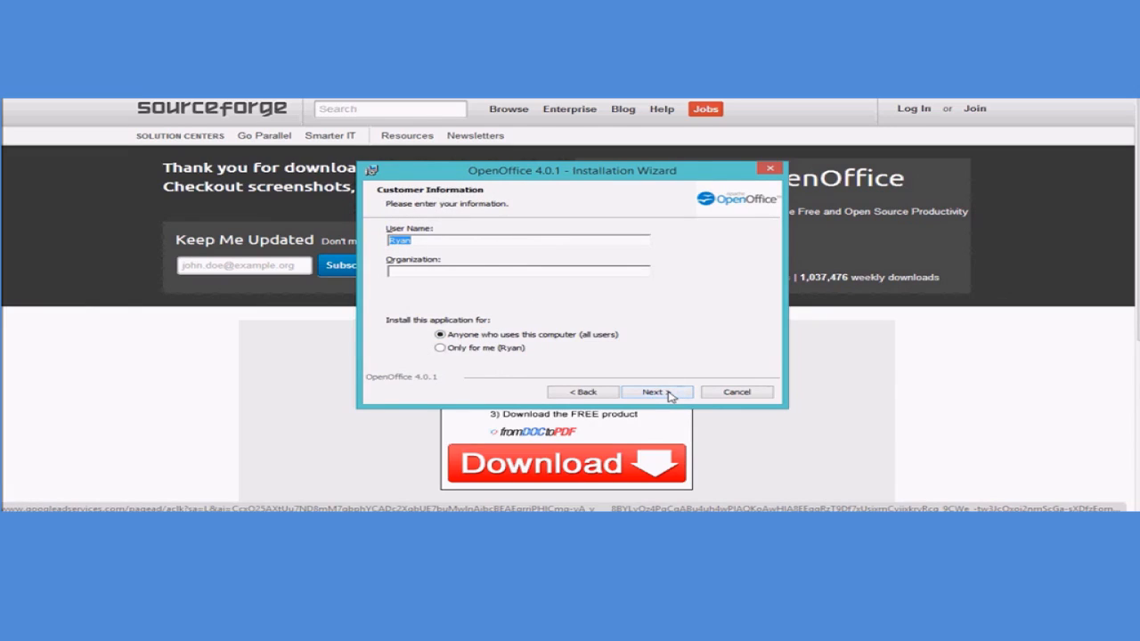
{"action": "left_click", "coordinate": [440, 348]}
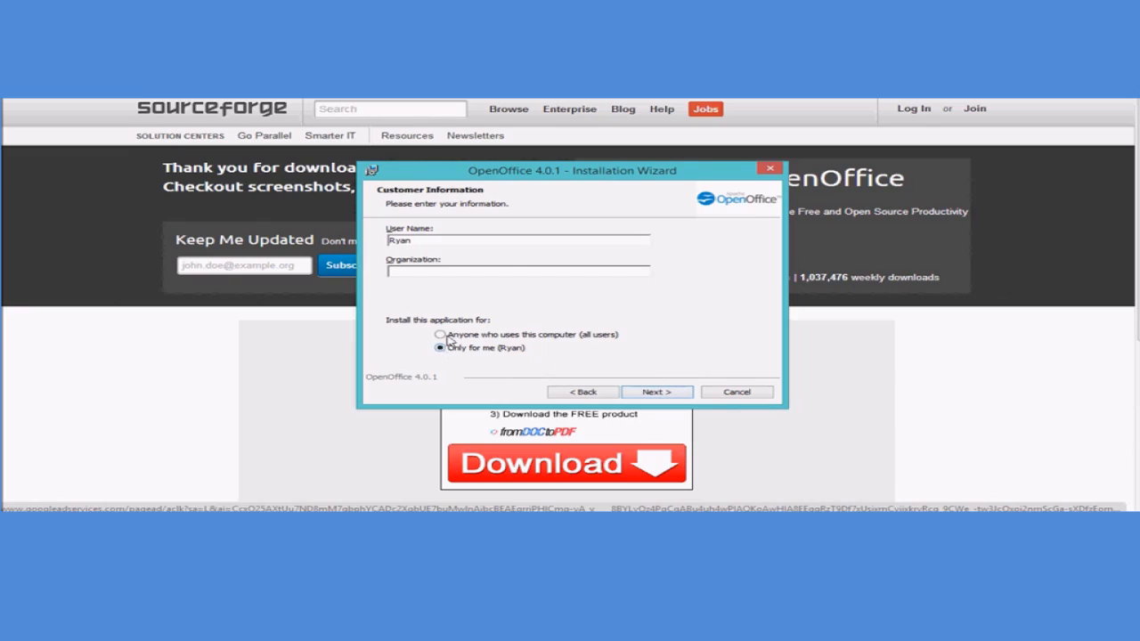
{"action": "left_click", "coordinate": [441, 334]}
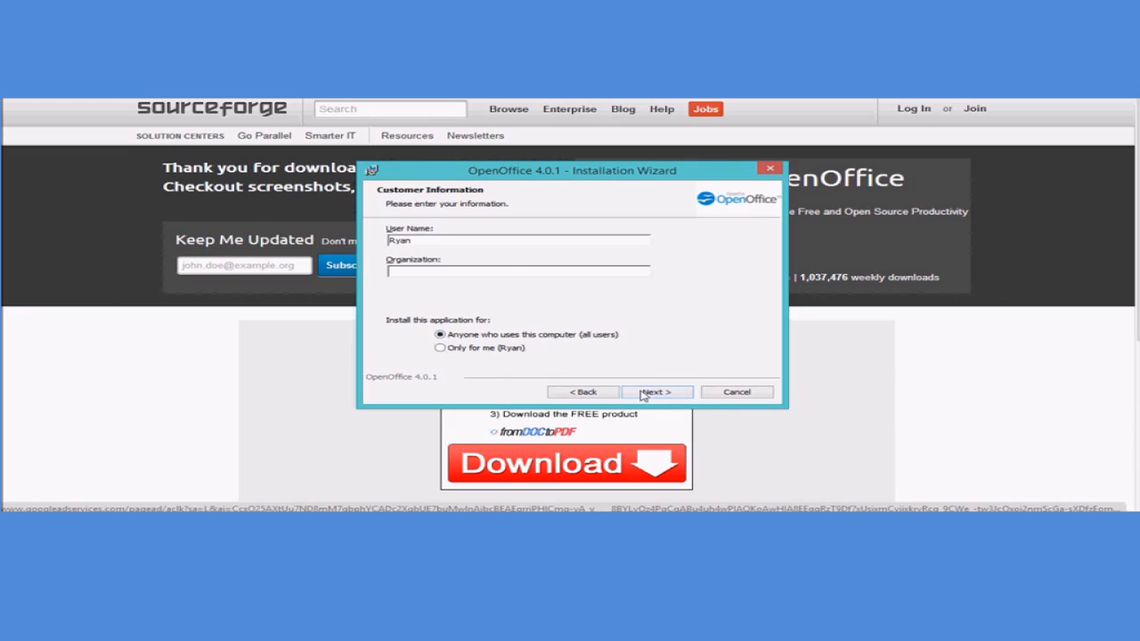
{"action": "left_click", "coordinate": [656, 391]}
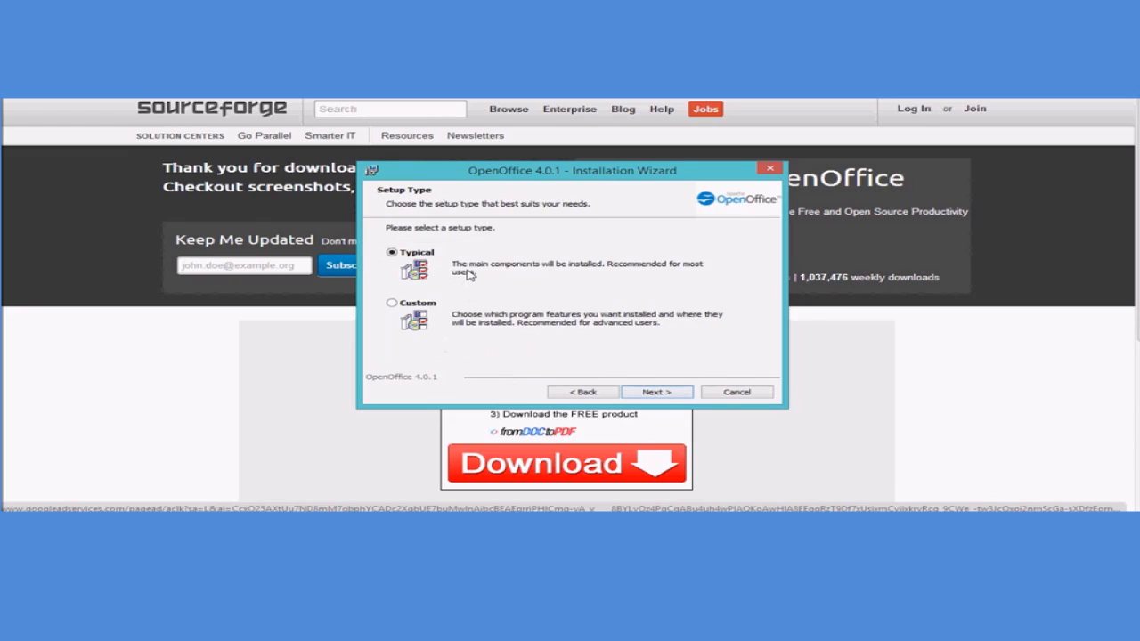
{"action": "mouse_move", "coordinate": [628, 274]}
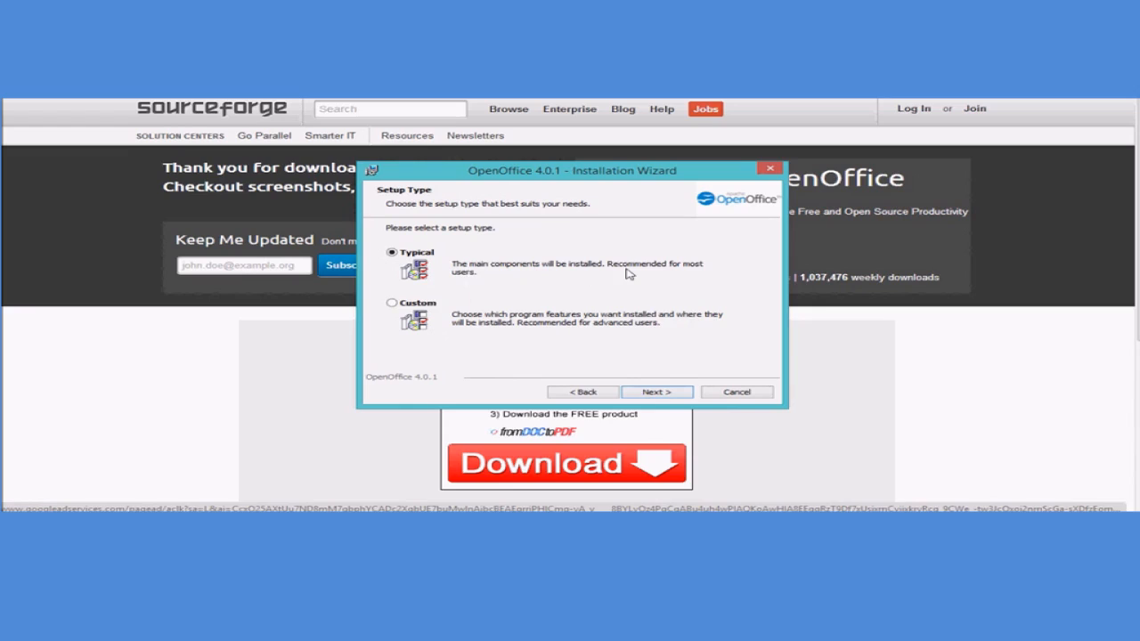
{"action": "mouse_move", "coordinate": [661, 332]}
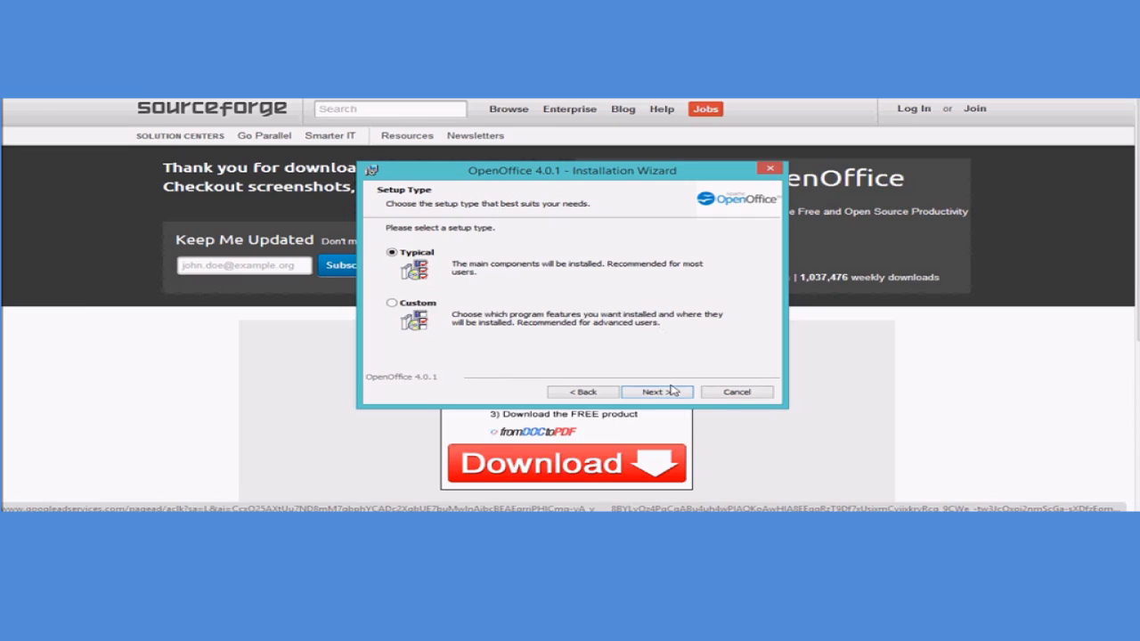
- Keep Typical setup, disable the desktop start link, and start the installation
{"action": "left_click", "coordinate": [656, 391]}
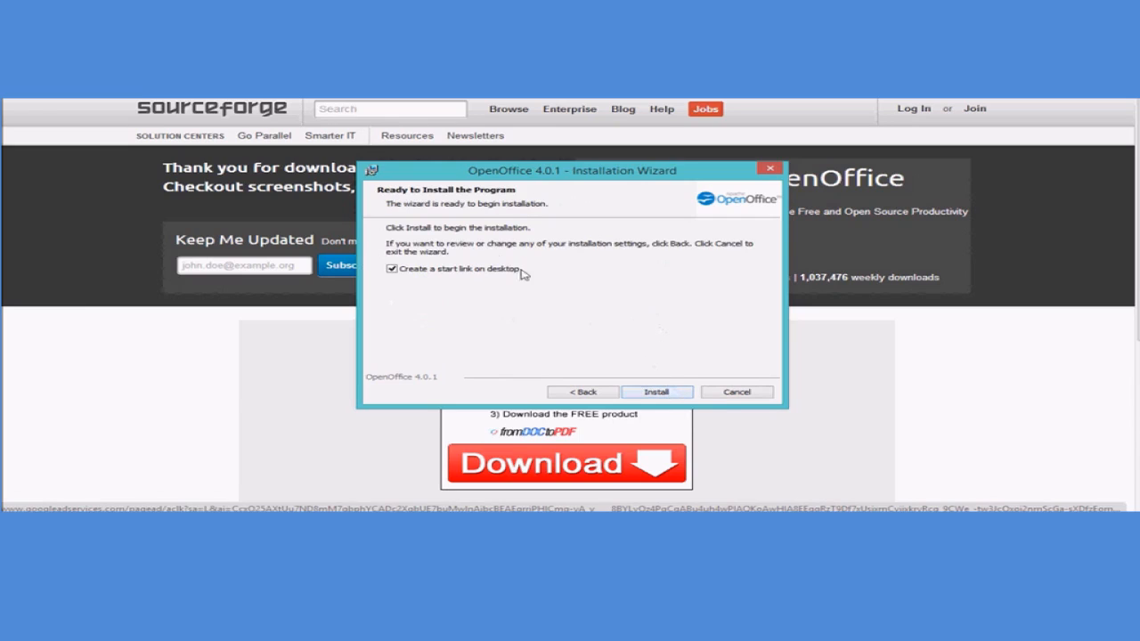
{"action": "mouse_move", "coordinate": [416, 277]}
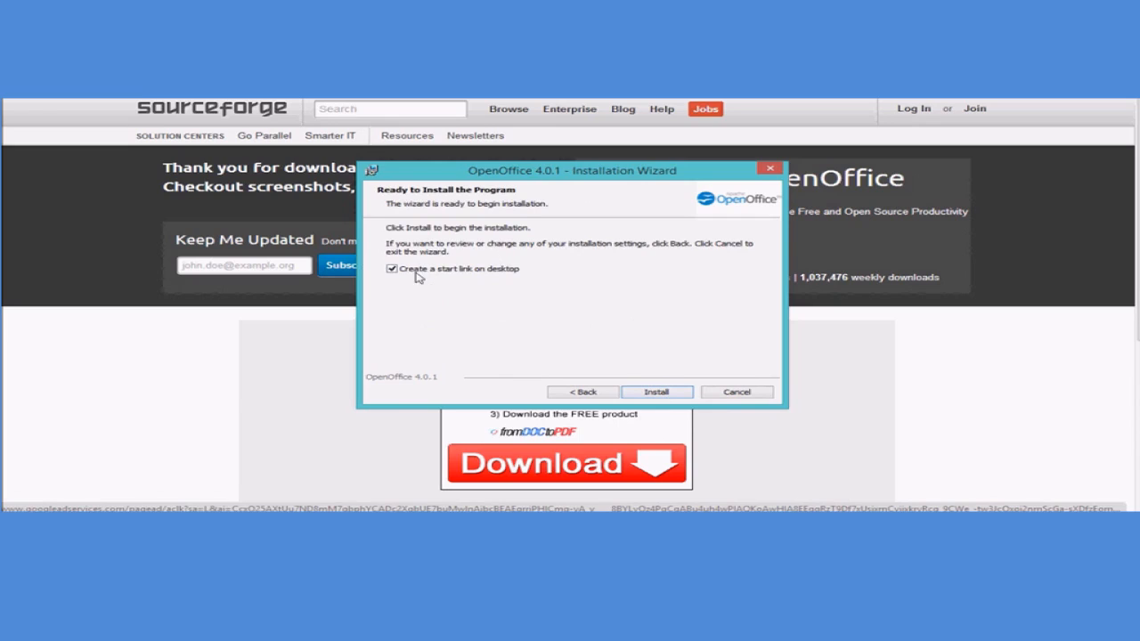
{"action": "mouse_move", "coordinate": [574, 325]}
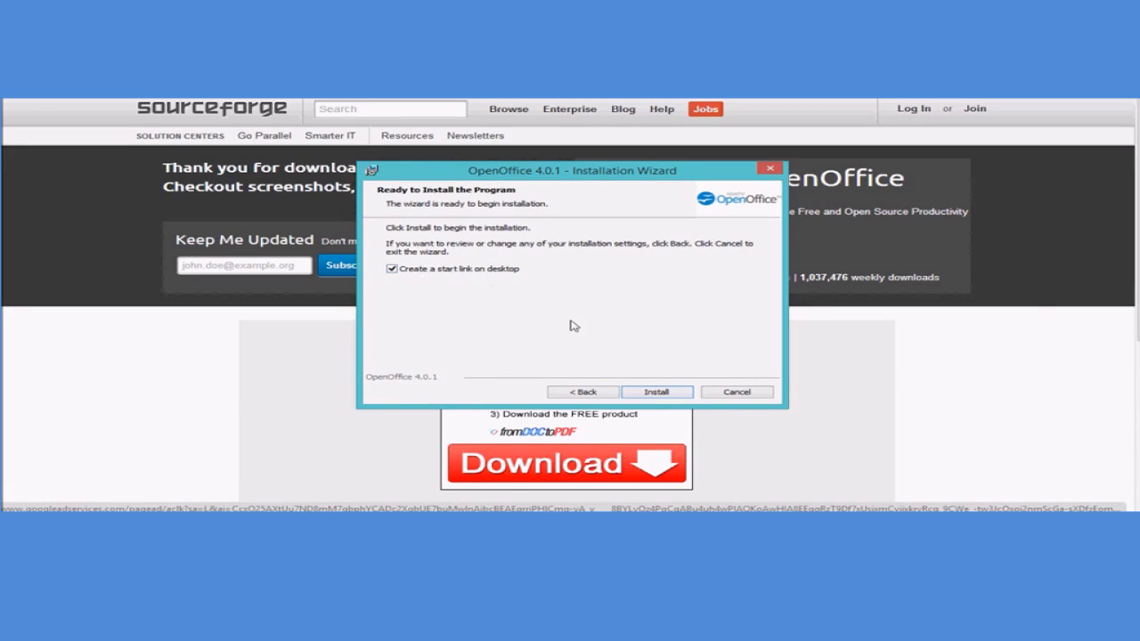
{"action": "left_click", "coordinate": [390, 269]}
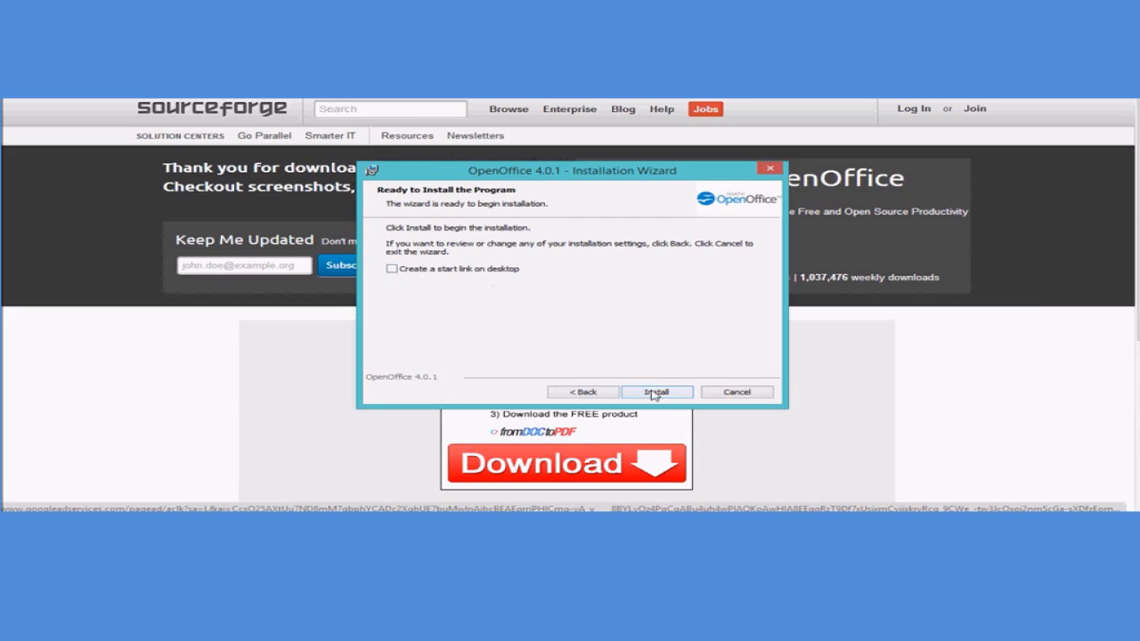
{"action": "left_click", "coordinate": [656, 392]}
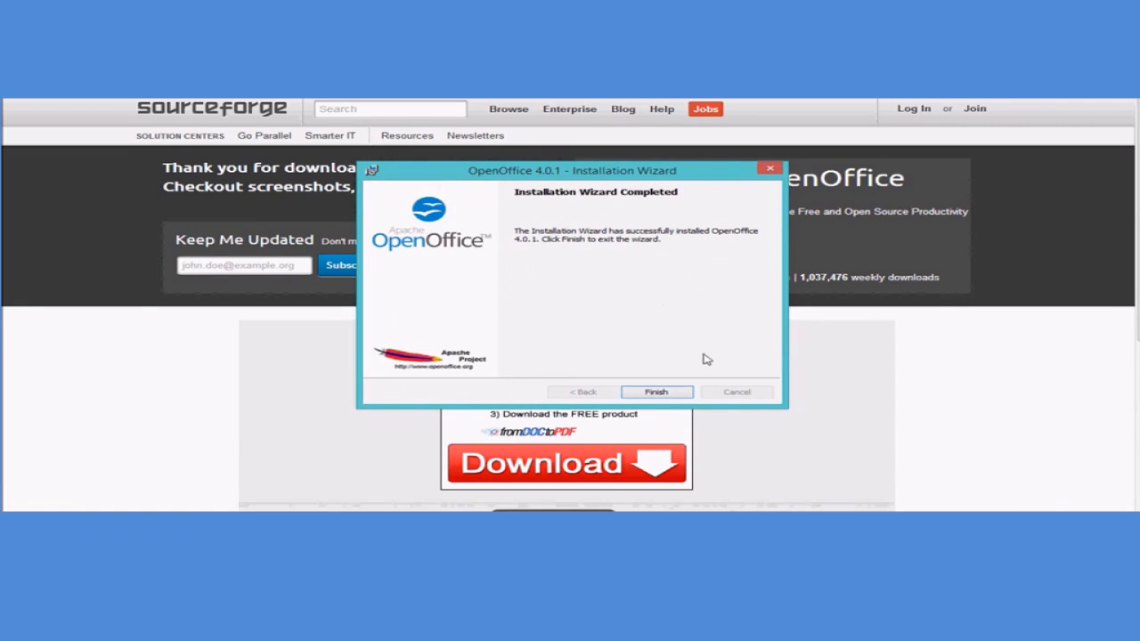
- Finish the installation wizard and launch OpenOffice from its desktop shortcut
{"action": "left_click", "coordinate": [656, 392]}
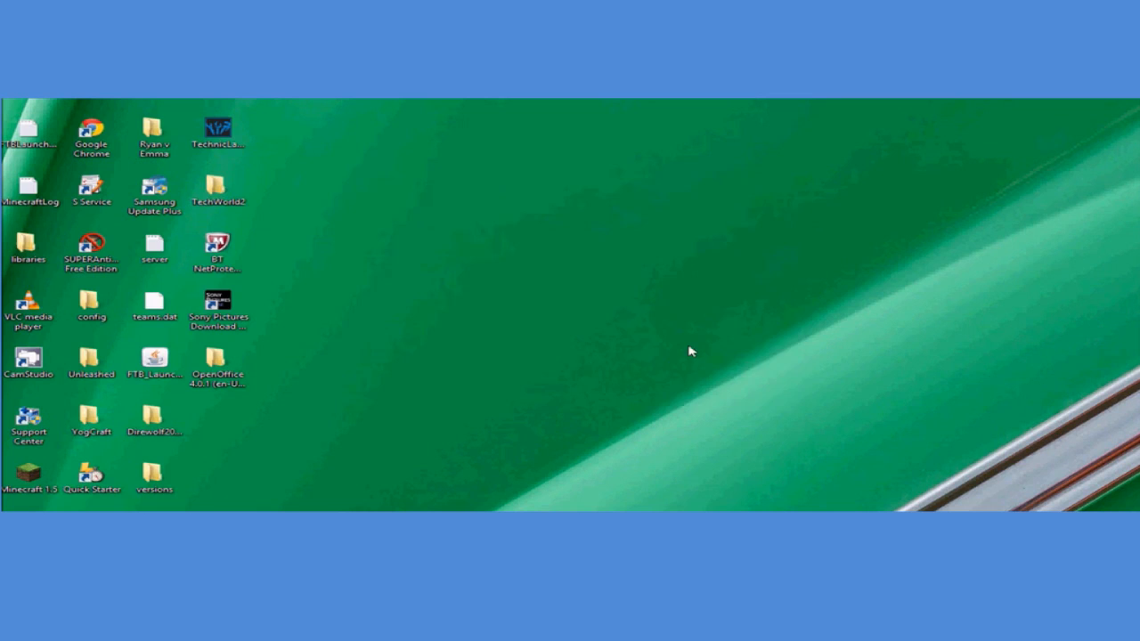
{"action": "double_click", "coordinate": [218, 365]}
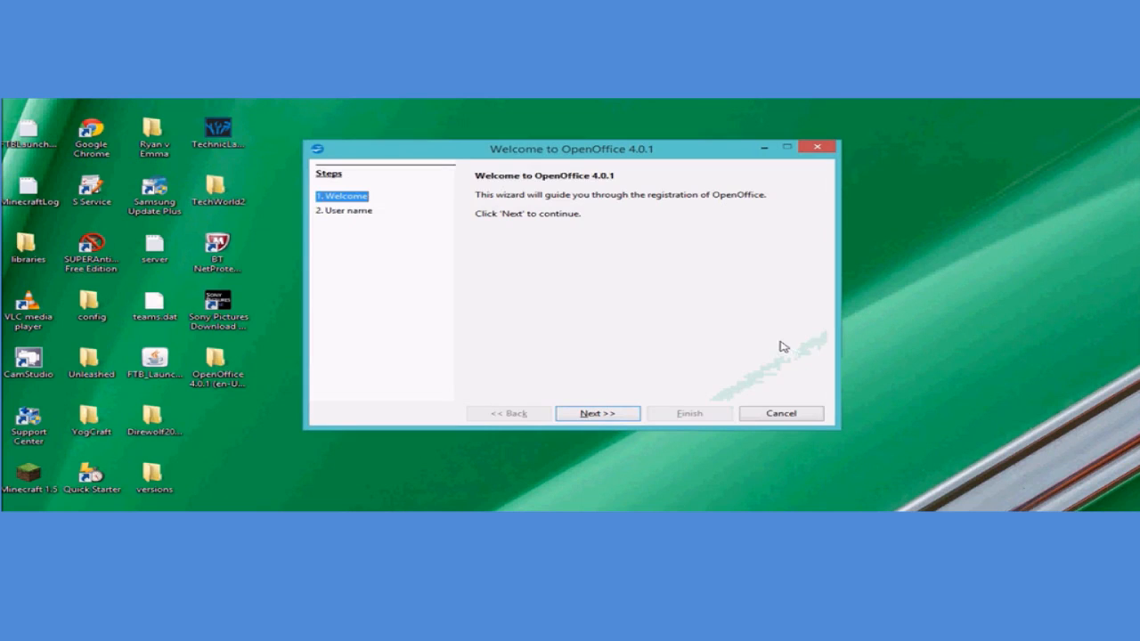
{"action": "mouse_move", "coordinate": [774, 343]}
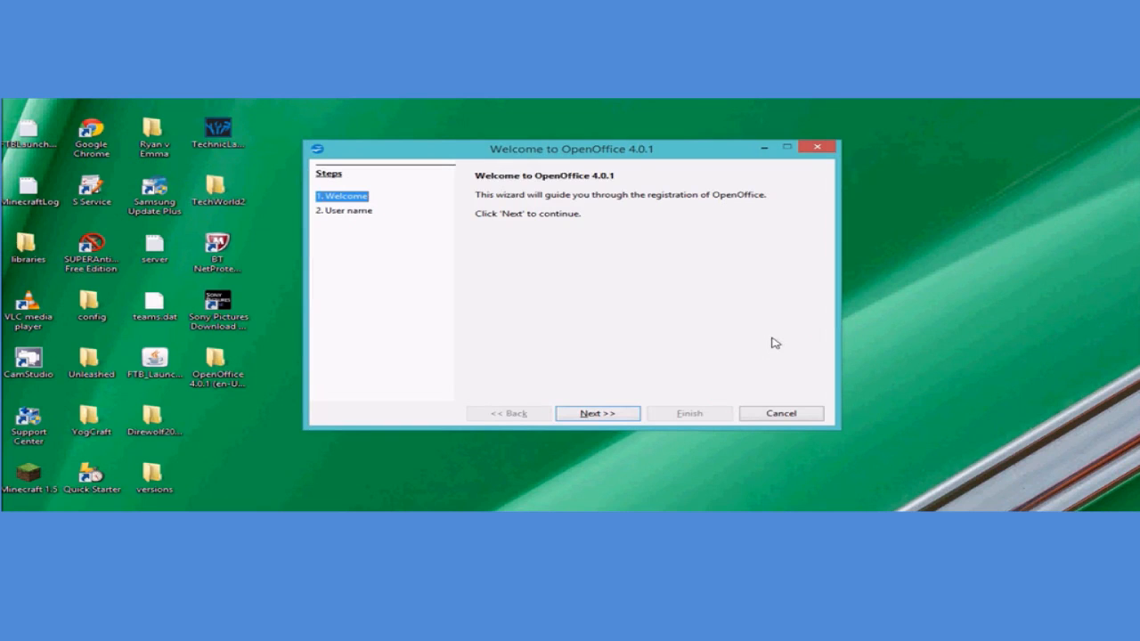
{"action": "mouse_move", "coordinate": [701, 351]}
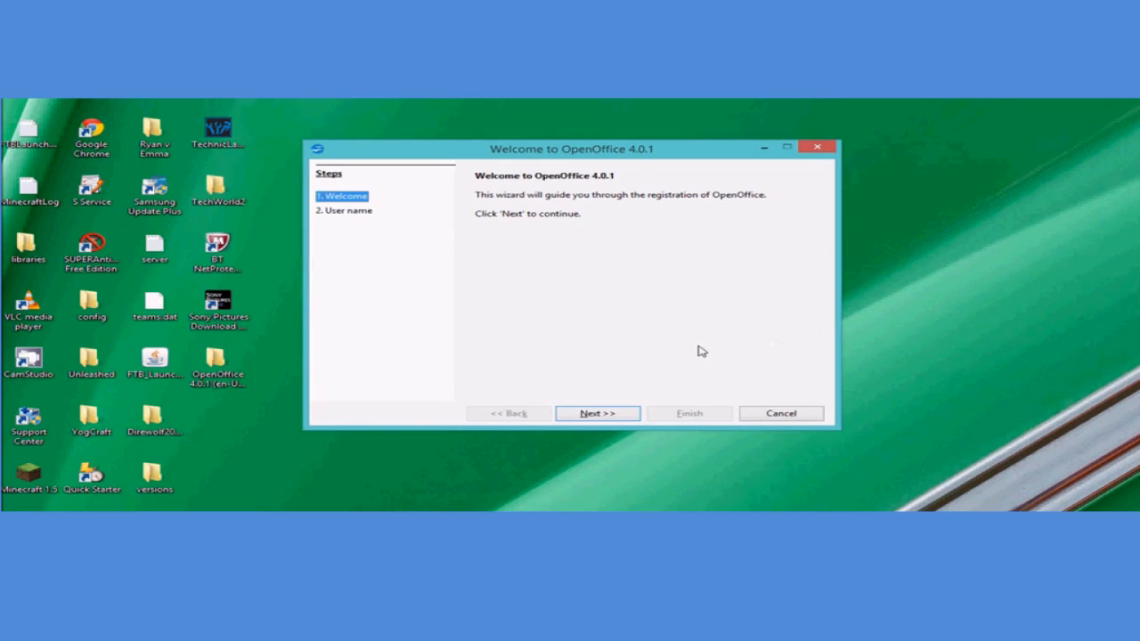
- Register with first name 'the', last name 'yout' and initials 'ty'
{"action": "left_click", "coordinate": [597, 413]}
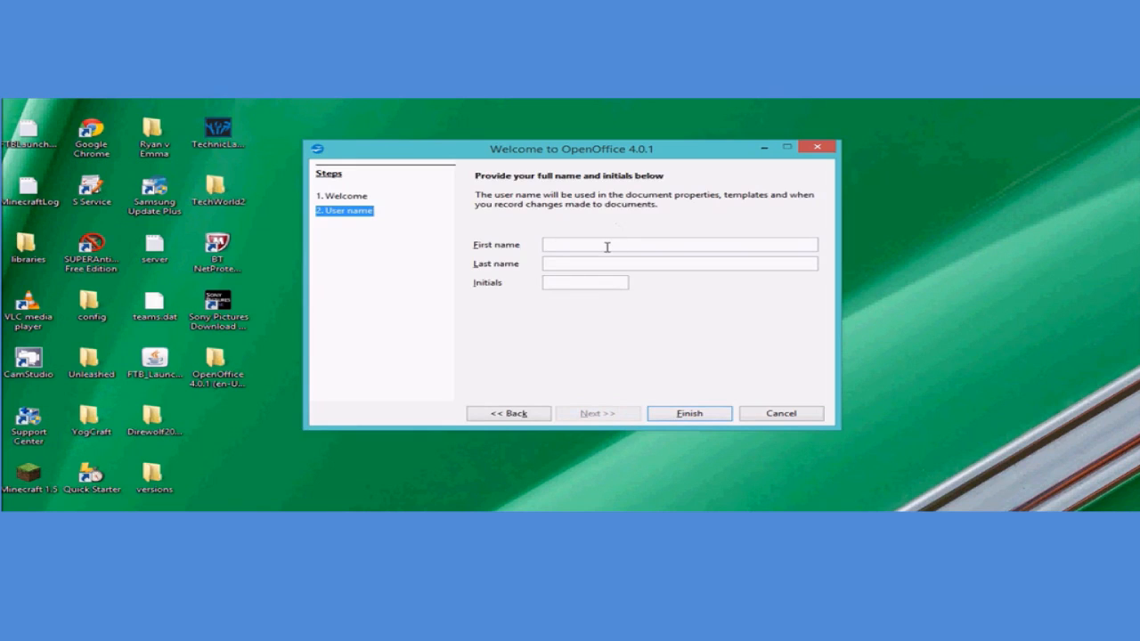
{"action": "type", "text": "theitguys"}
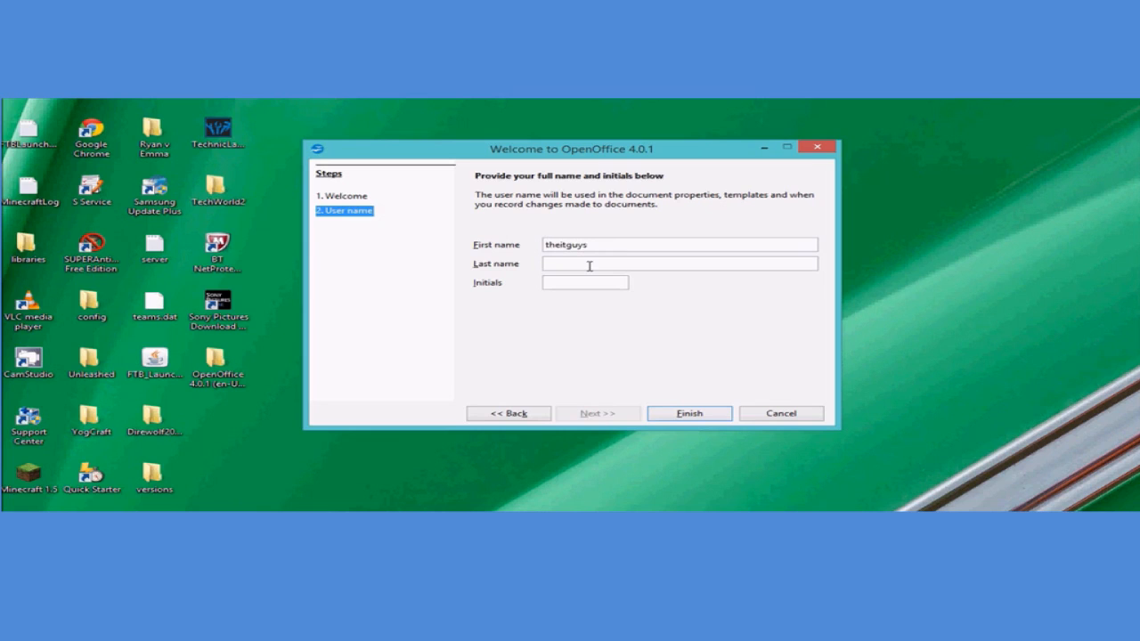
{"action": "type", "text": "youtube"}
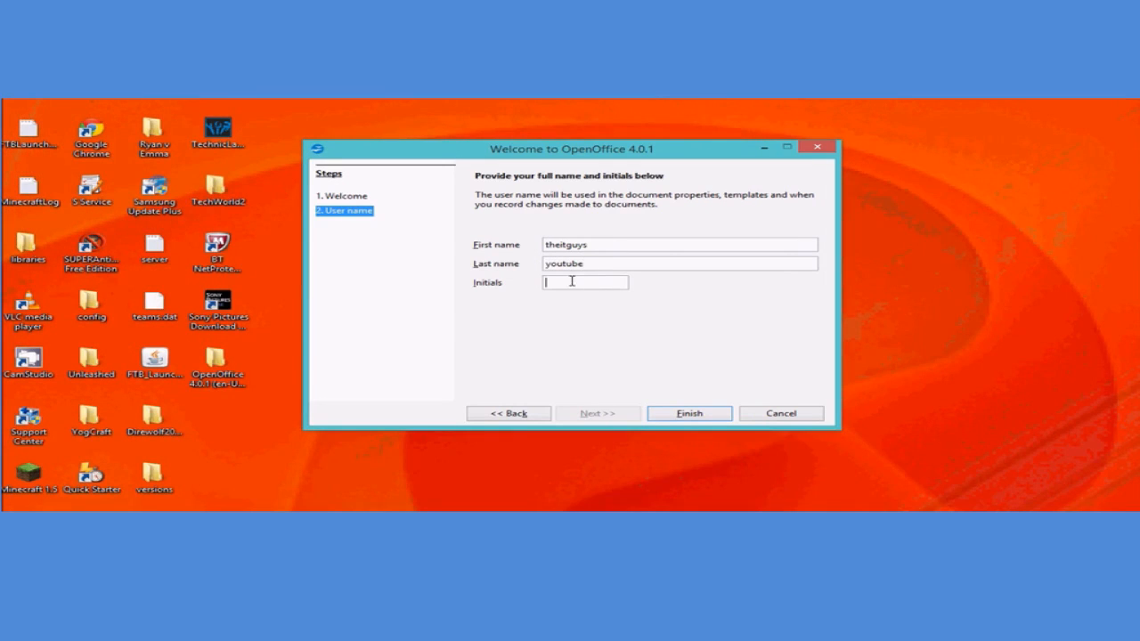
{"action": "type", "text": "ty"}
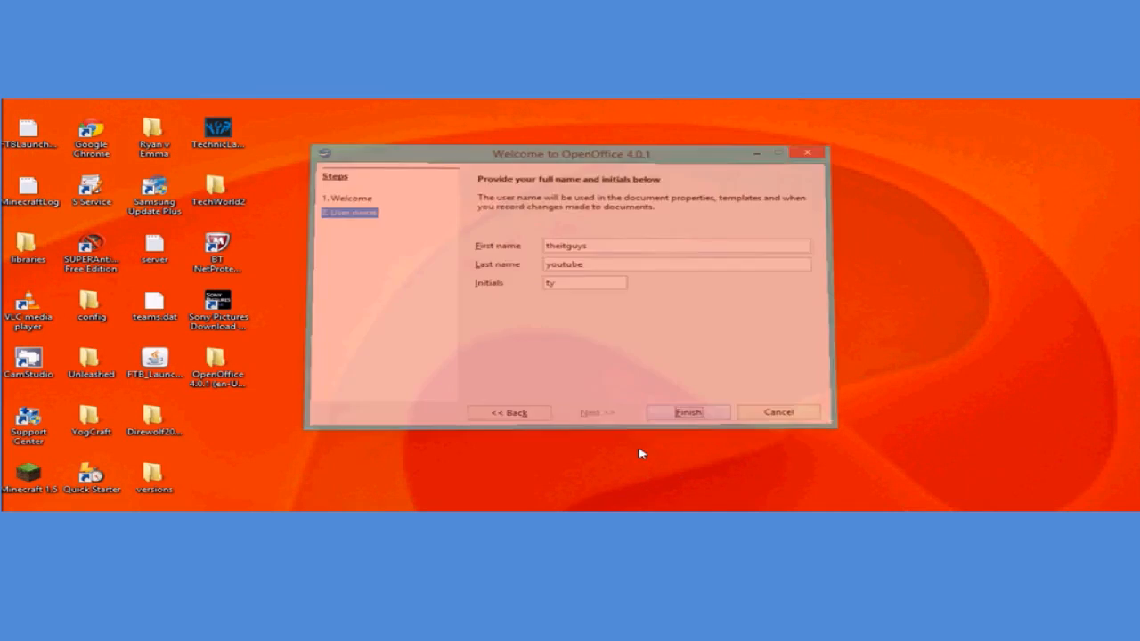
{"action": "left_click", "coordinate": [687, 412]}
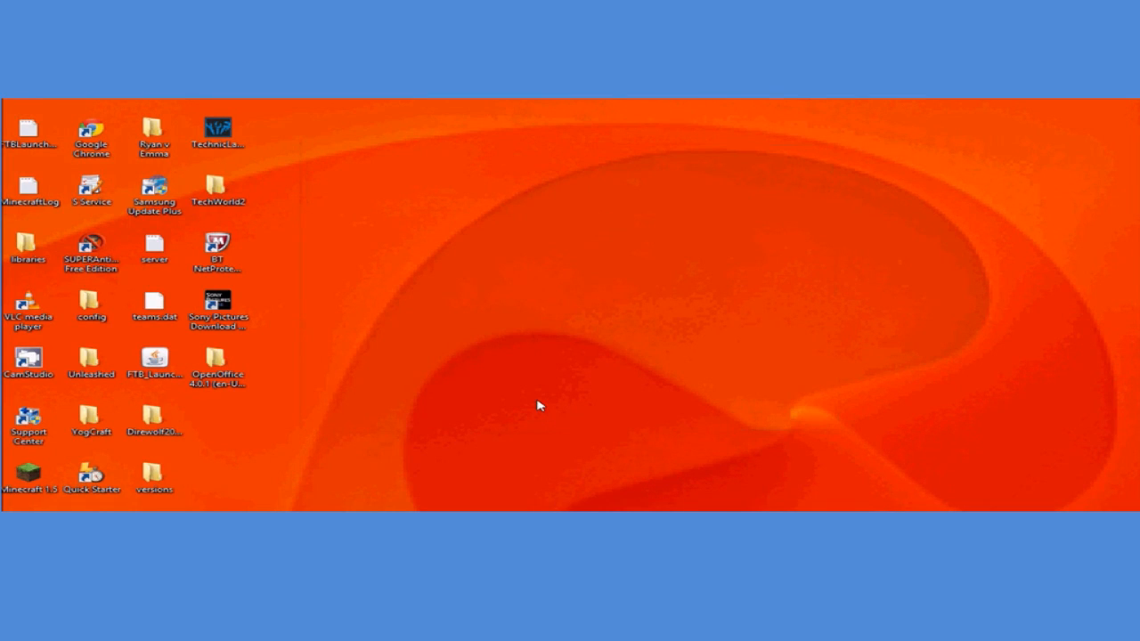
- Relaunch OpenOffice and drag the Start Center window fully into view
{"action": "double_click", "coordinate": [217, 365]}
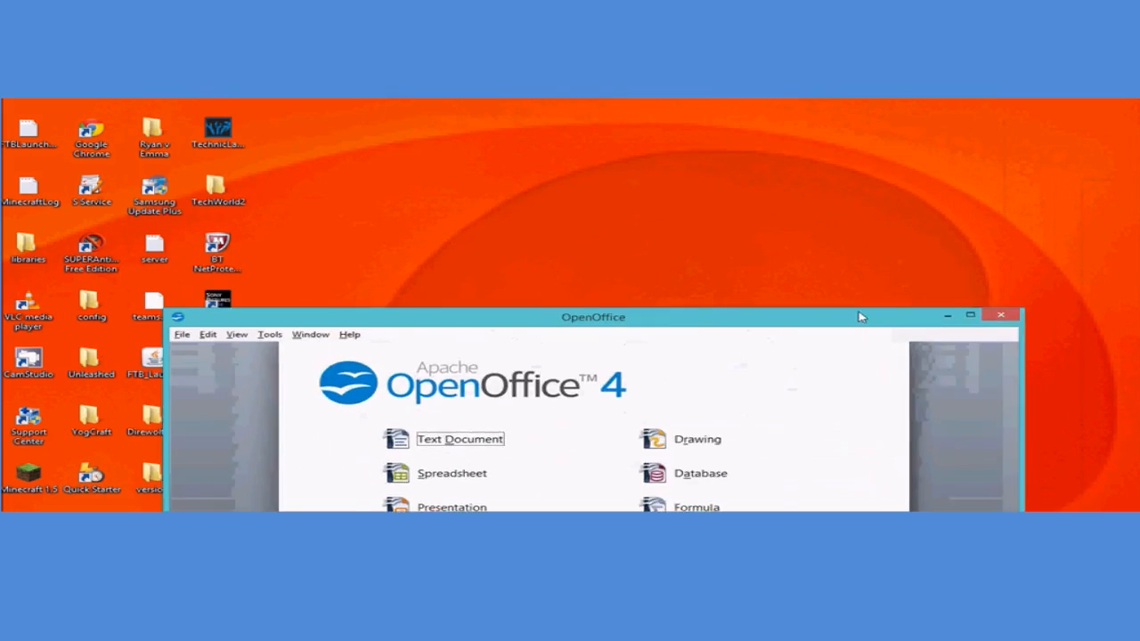
{"action": "left_click_drag", "start_coordinate": [594, 317], "coordinate": [686, 355]}
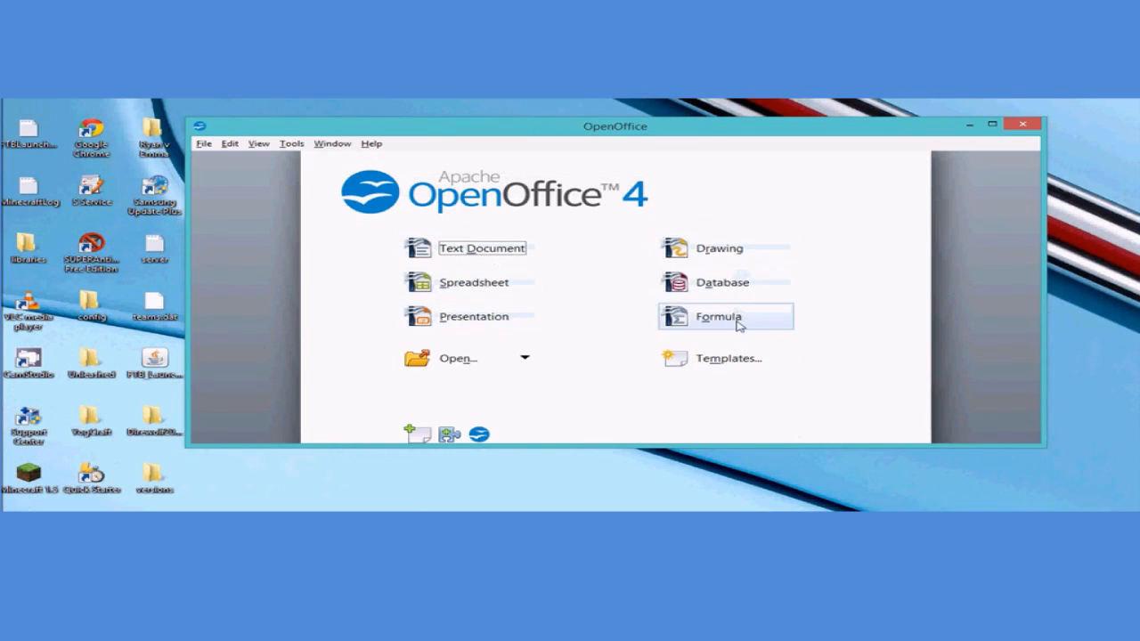
{"action": "mouse_move", "coordinate": [725, 385]}
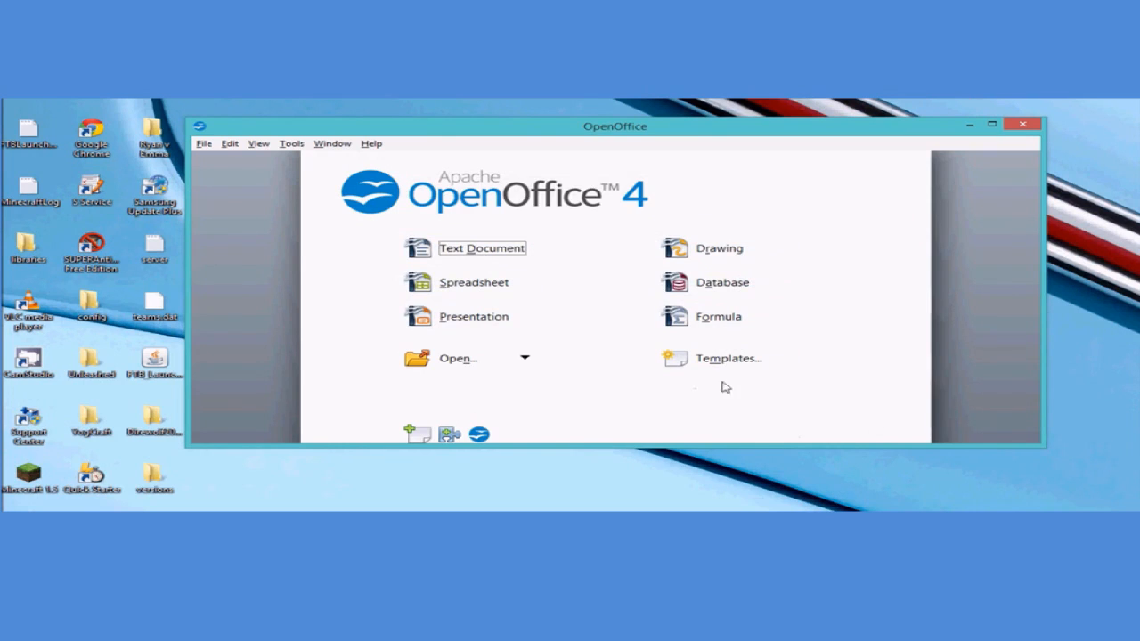
{"action": "mouse_move", "coordinate": [874, 298]}
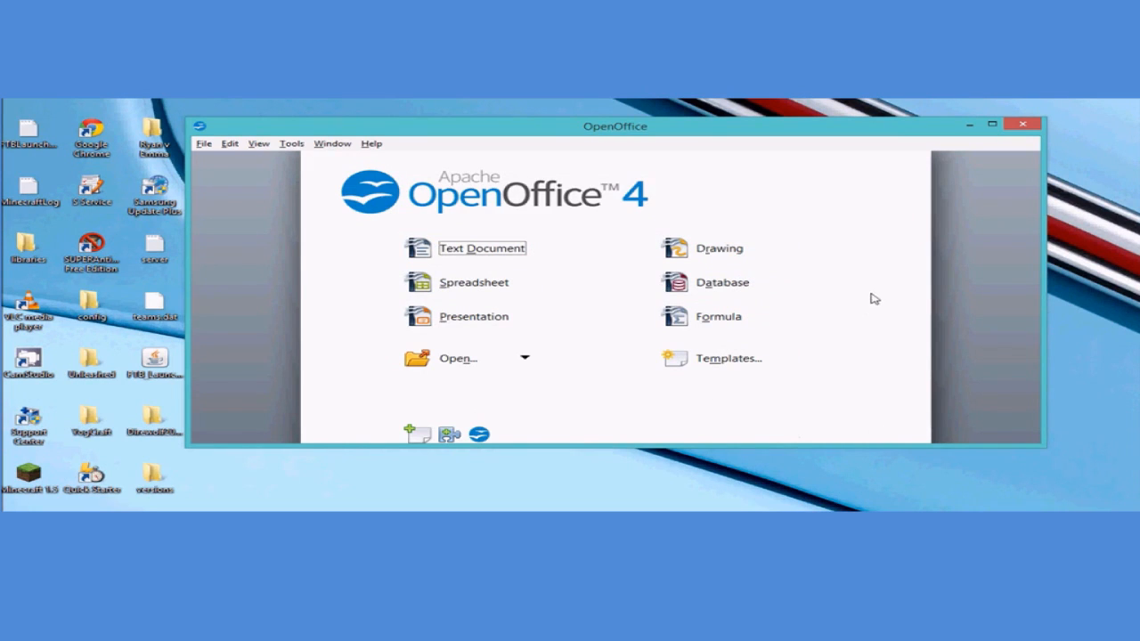